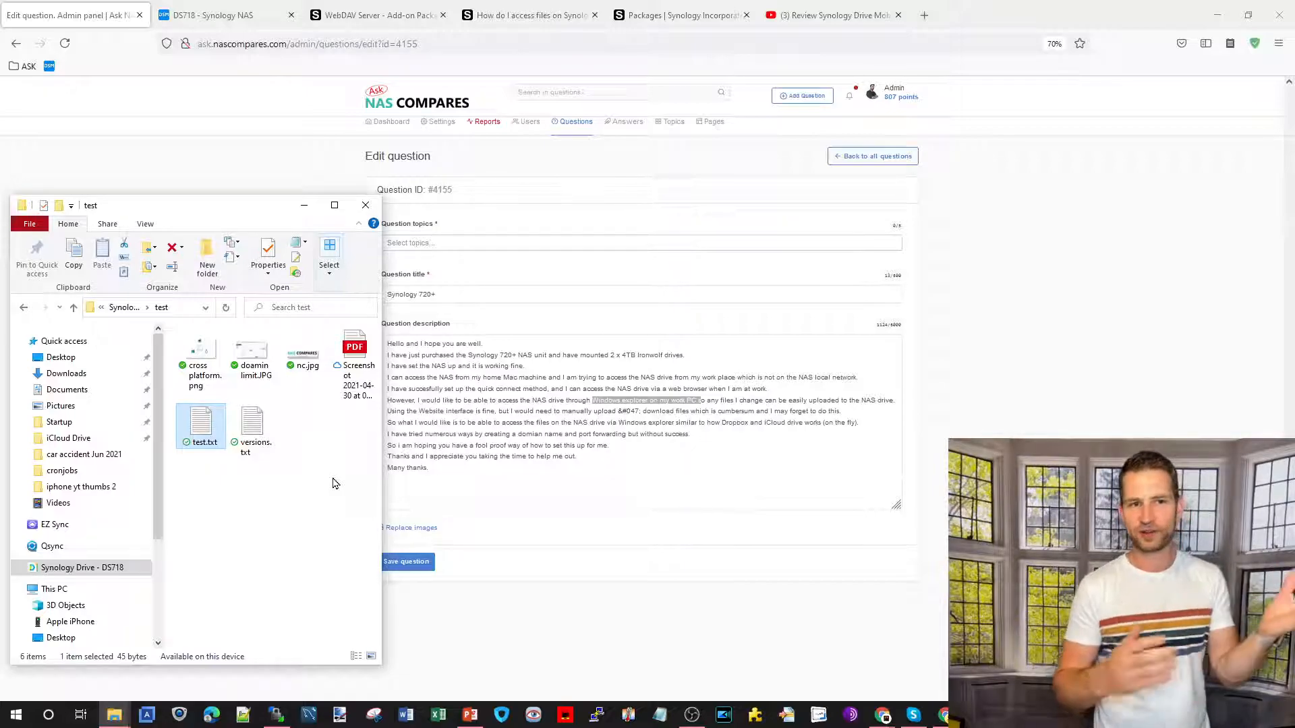
Switch to the DS718 NAS browser tab showing File Station's public shared folder.
left_click(216, 14)
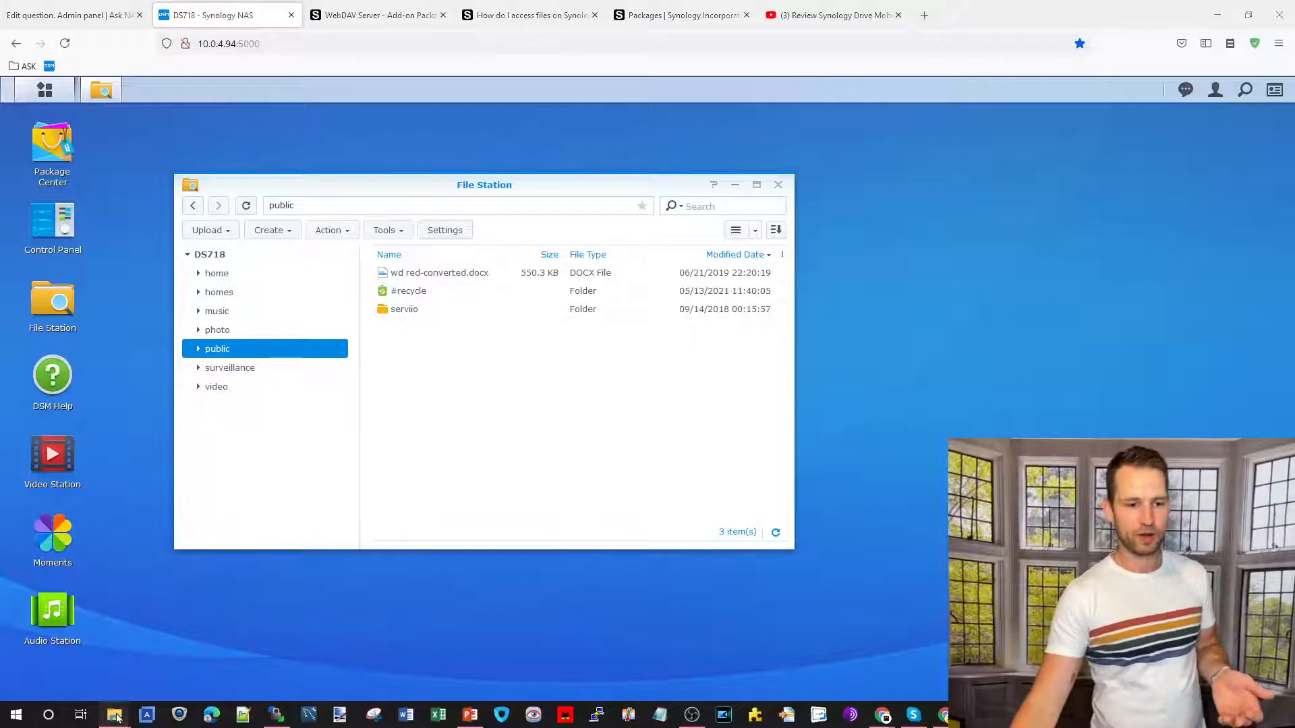
Bring the synced test folder back up, then return to the reader's Windows Explorer access question.
left_click(115, 714)
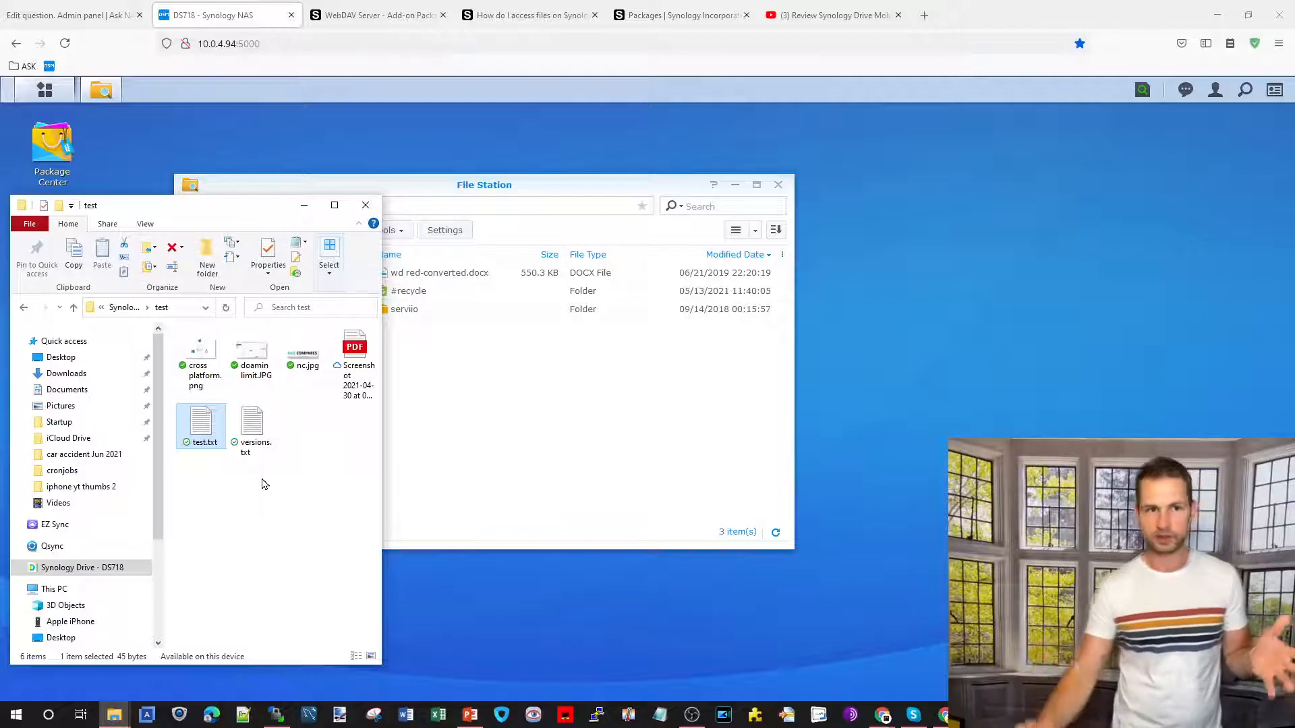
left_click(67, 14)
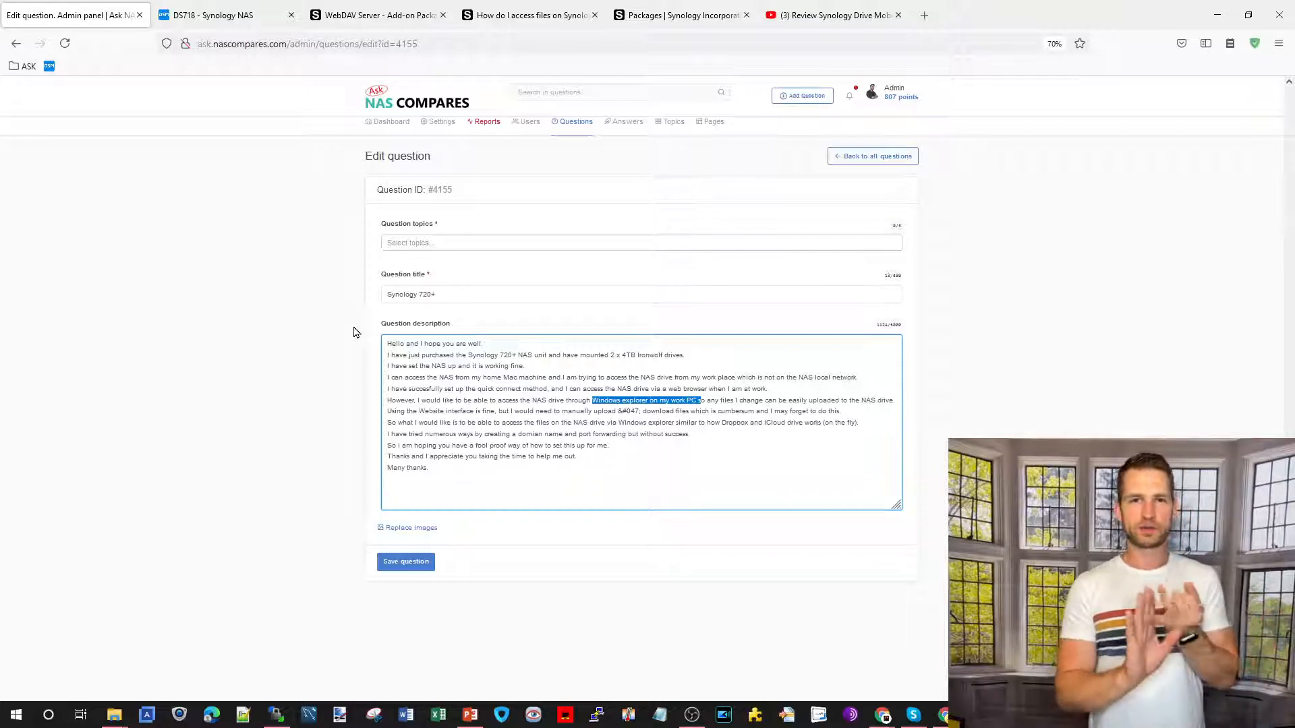
Switch to Synology's WebDAV Server add-on package page.
left_click(382, 14)
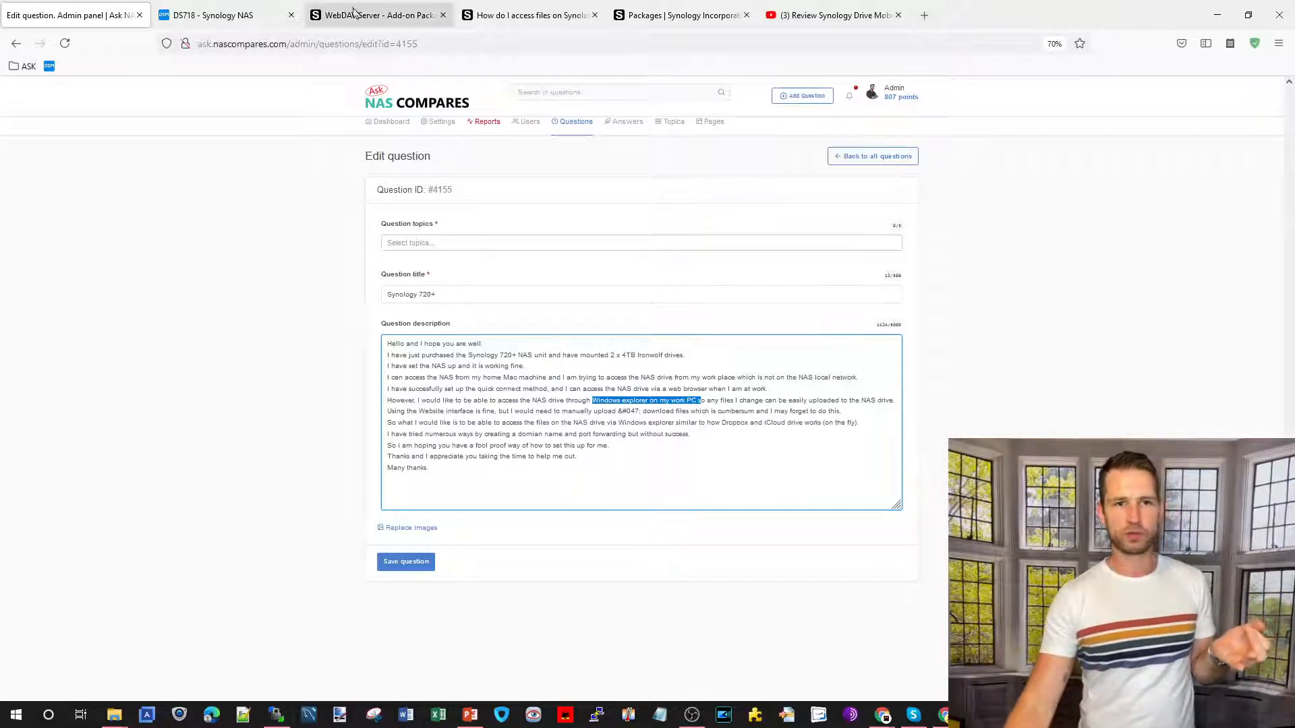
left_click(376, 15)
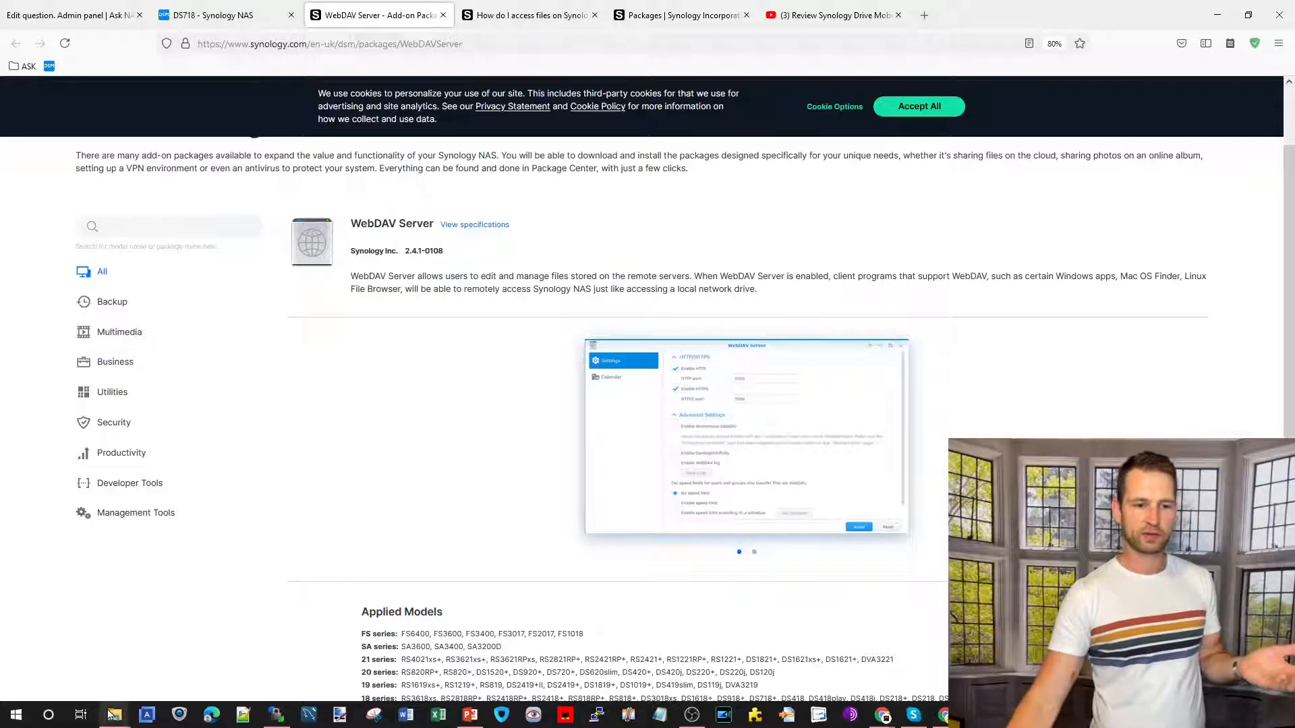
Show the mapped Home (Z:) drive in Explorer, then bring up the WebDAV file-access guide.
left_click(114, 715)
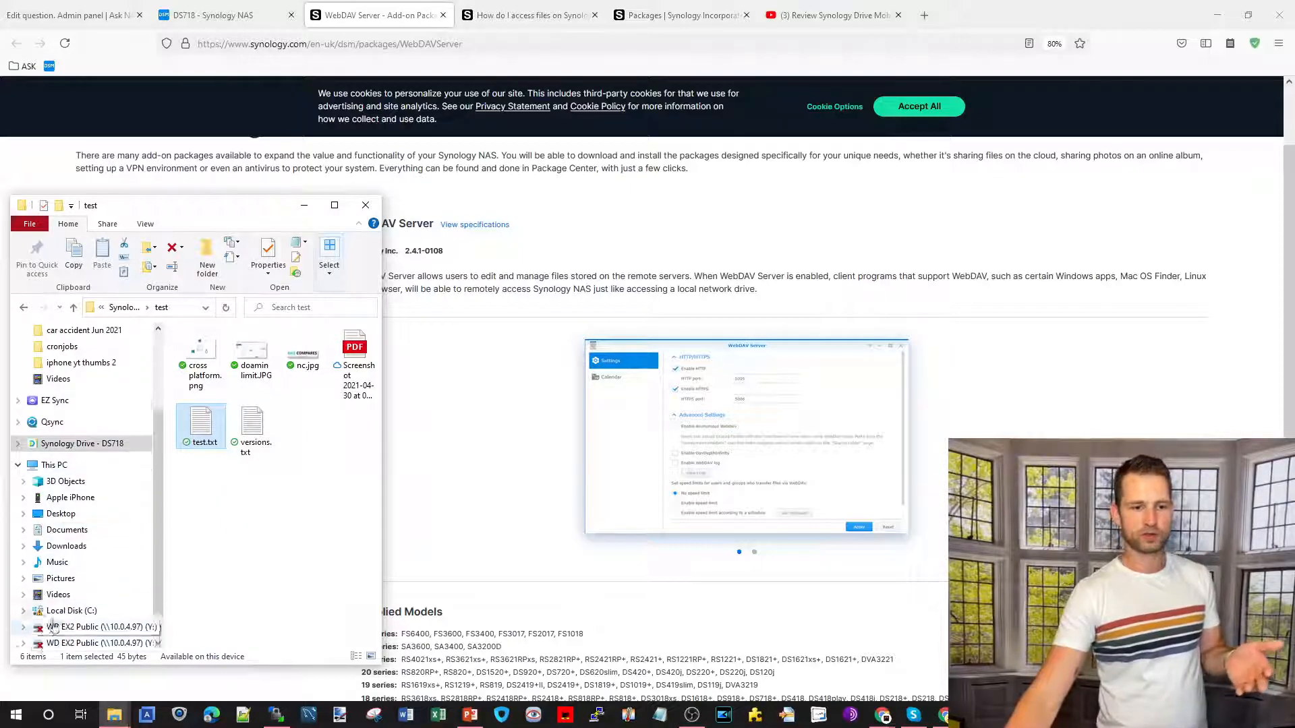
scroll("down", 3)
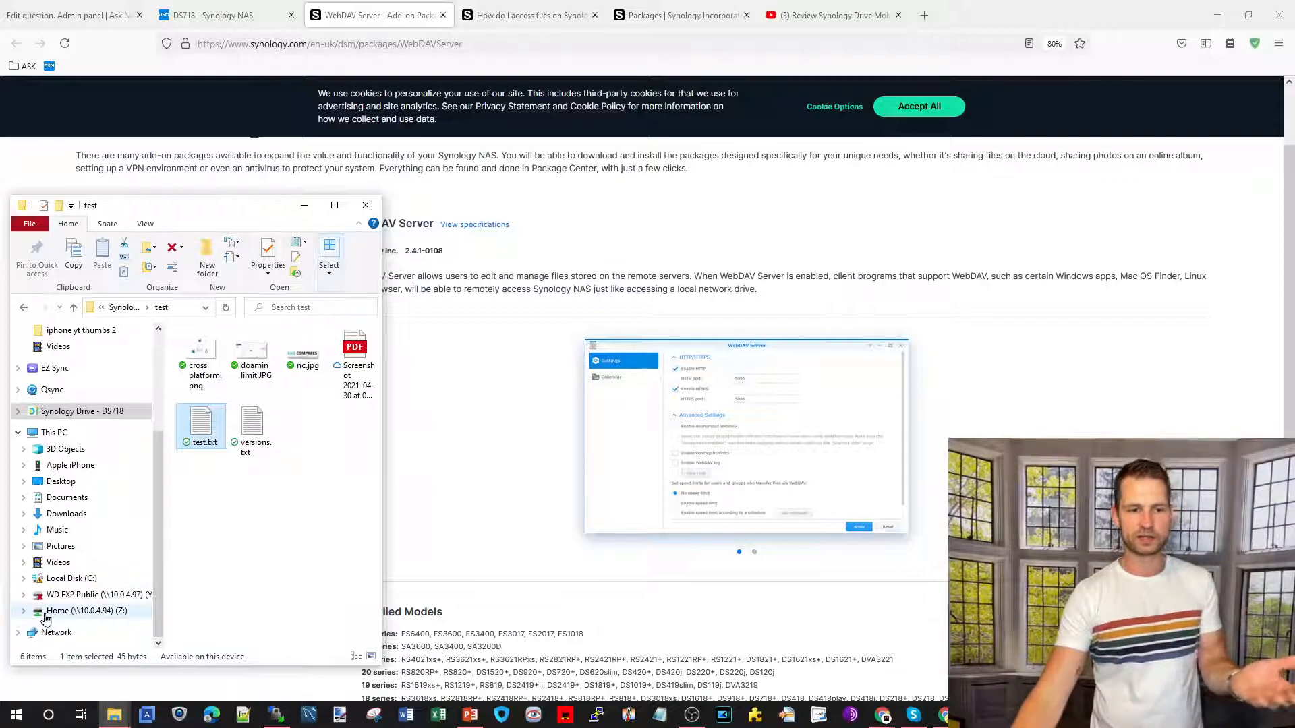
mouse_move(195, 501)
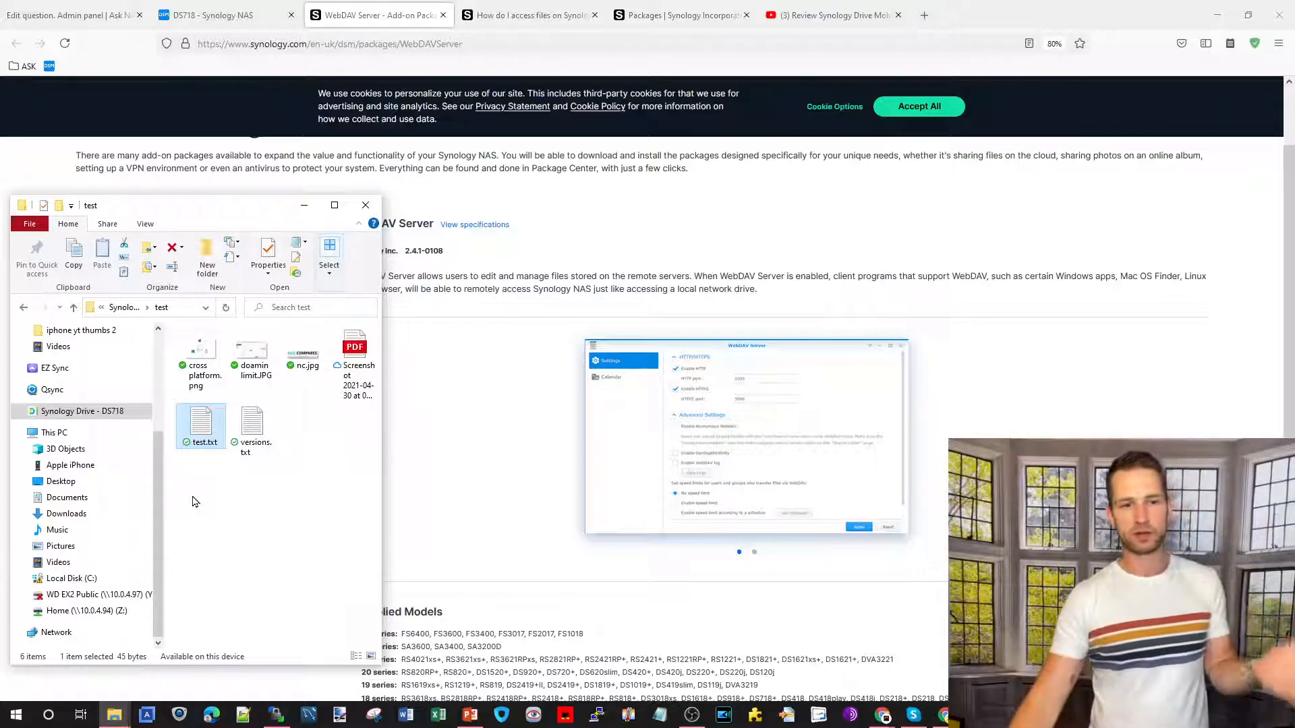
left_click(365, 204)
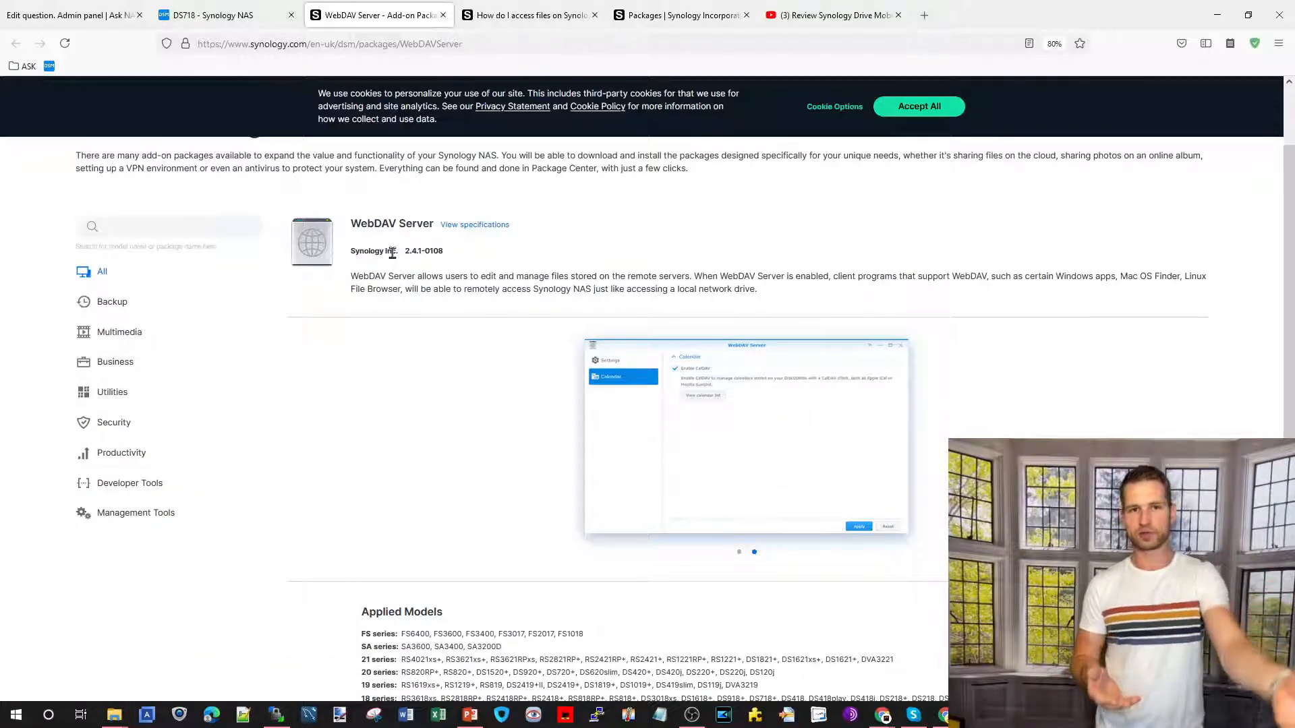
left_click(525, 14)
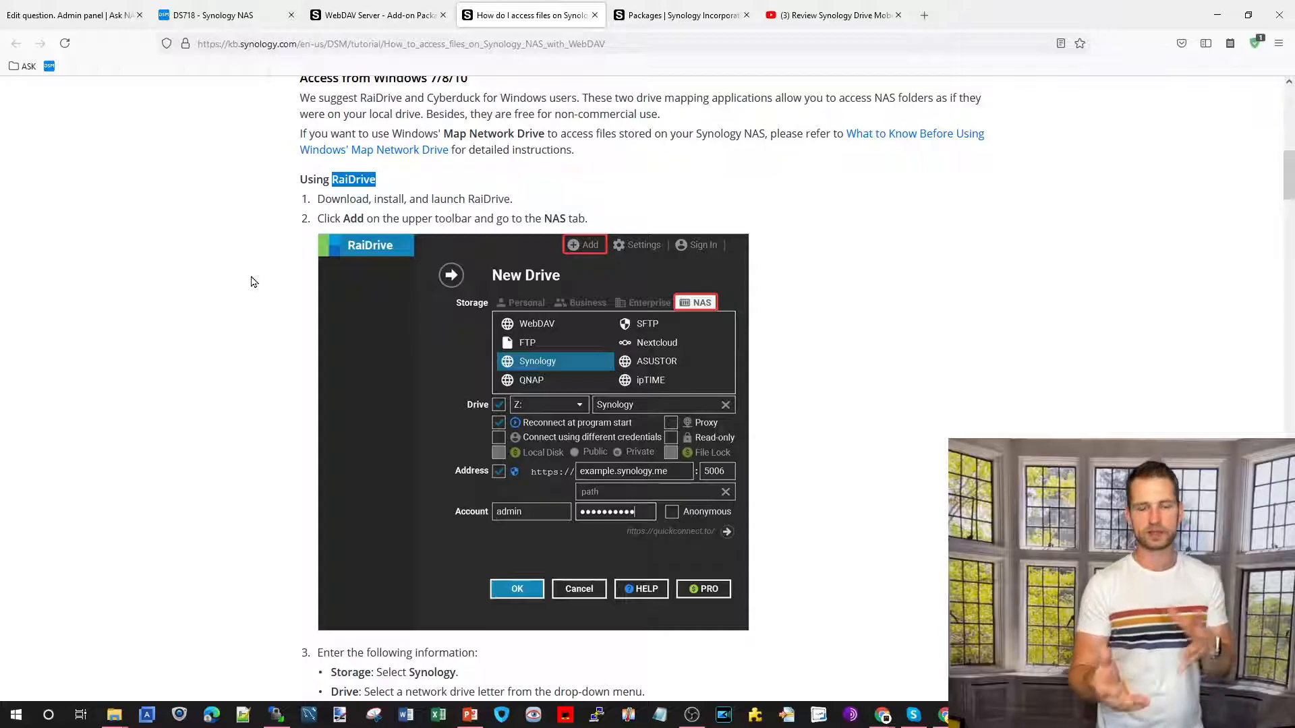
left_click(387, 44)
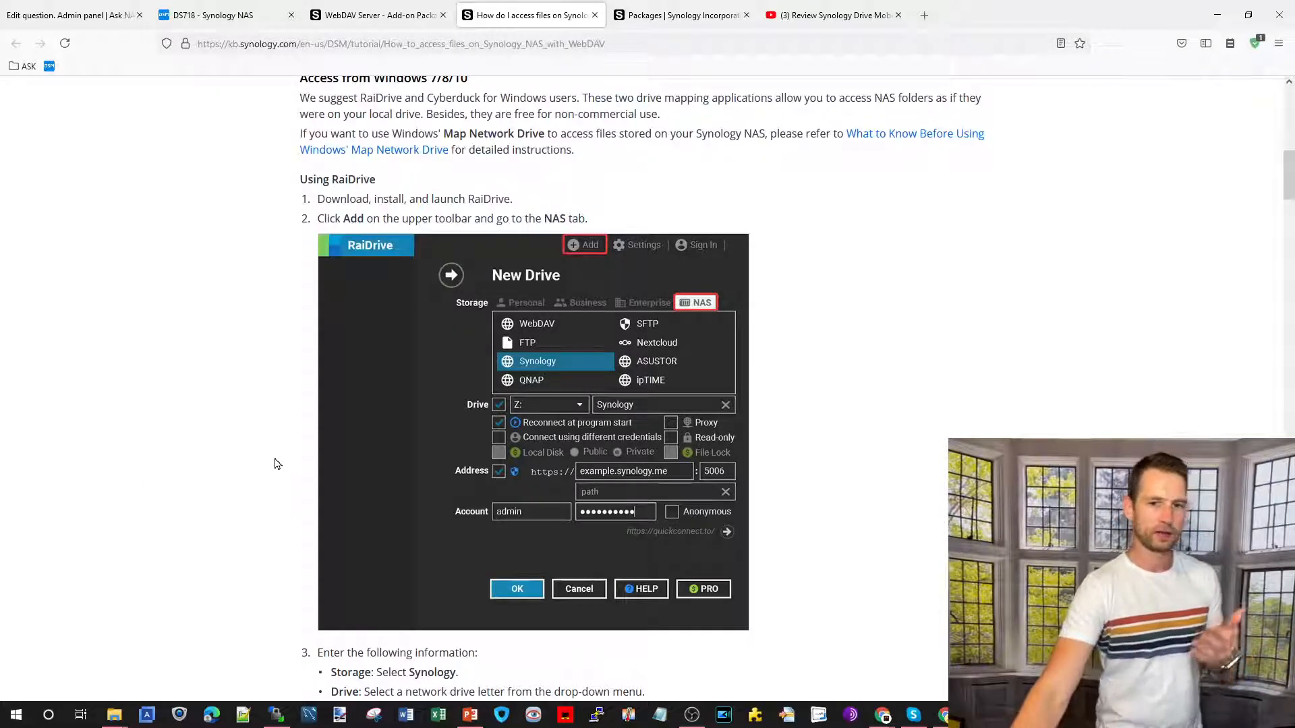
scroll("down", 3)
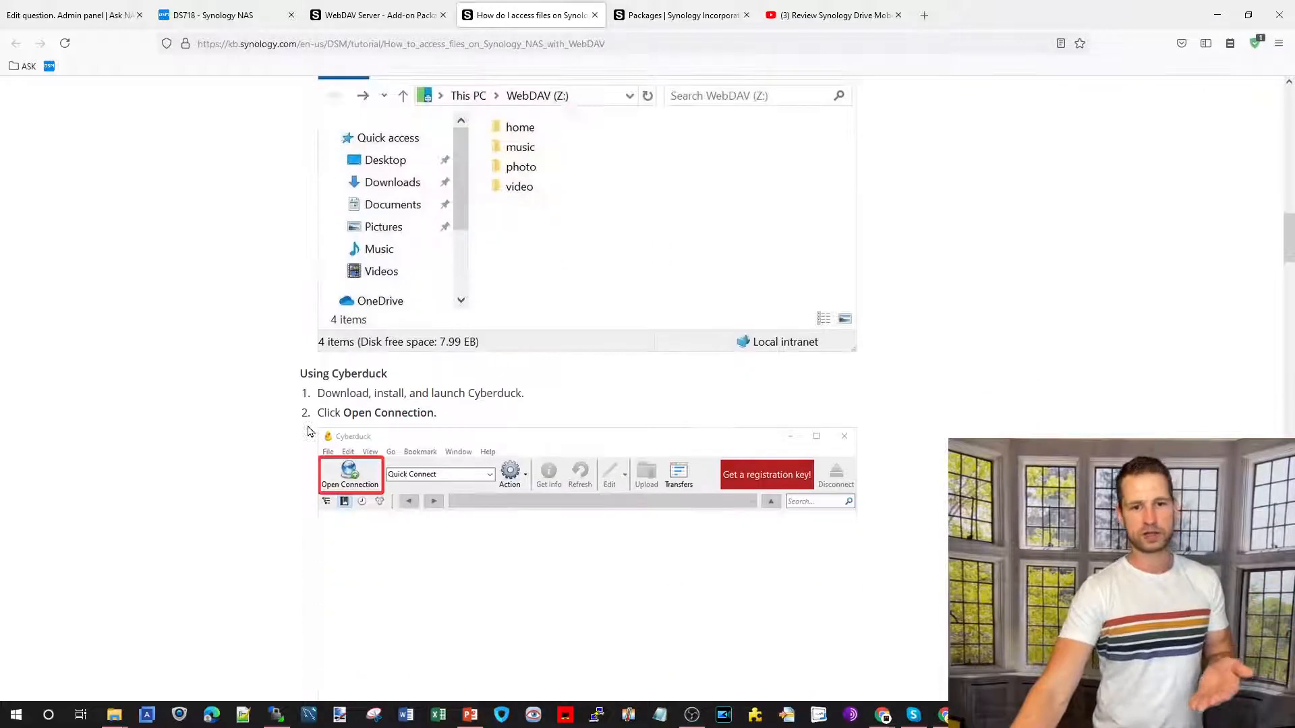
scroll("down", 3)
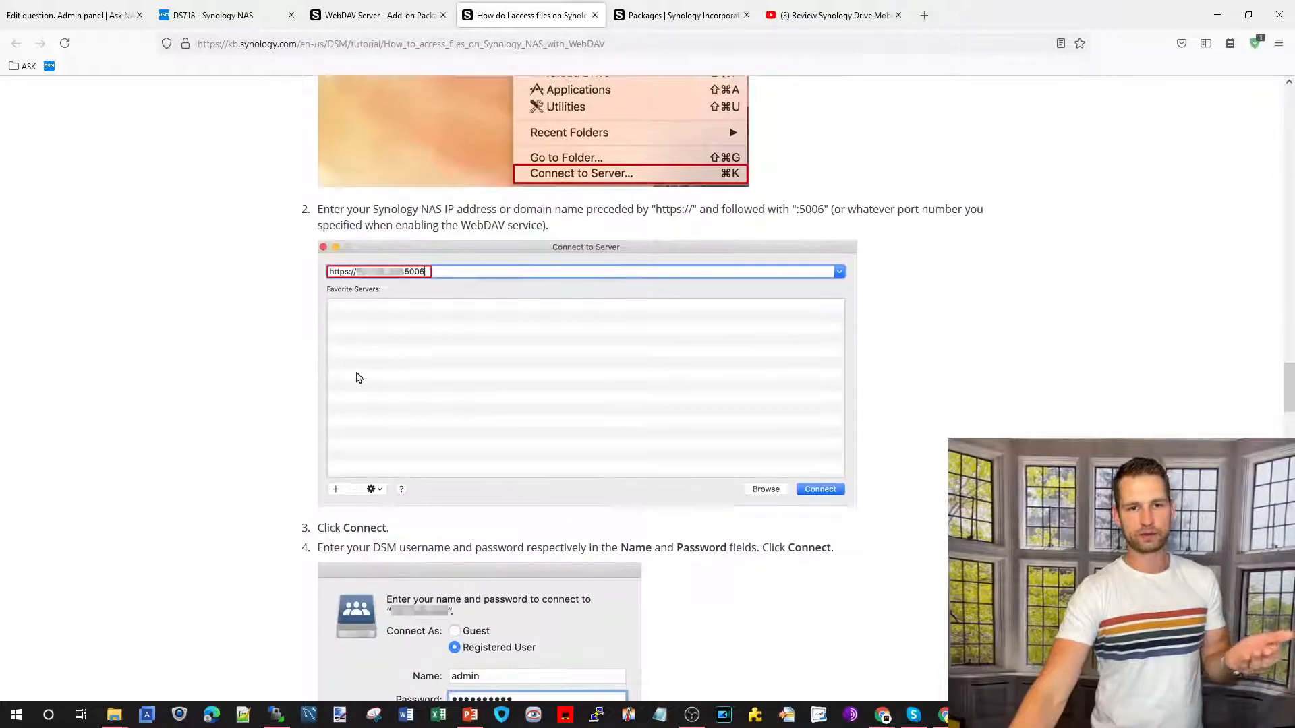
scroll("down", 3)
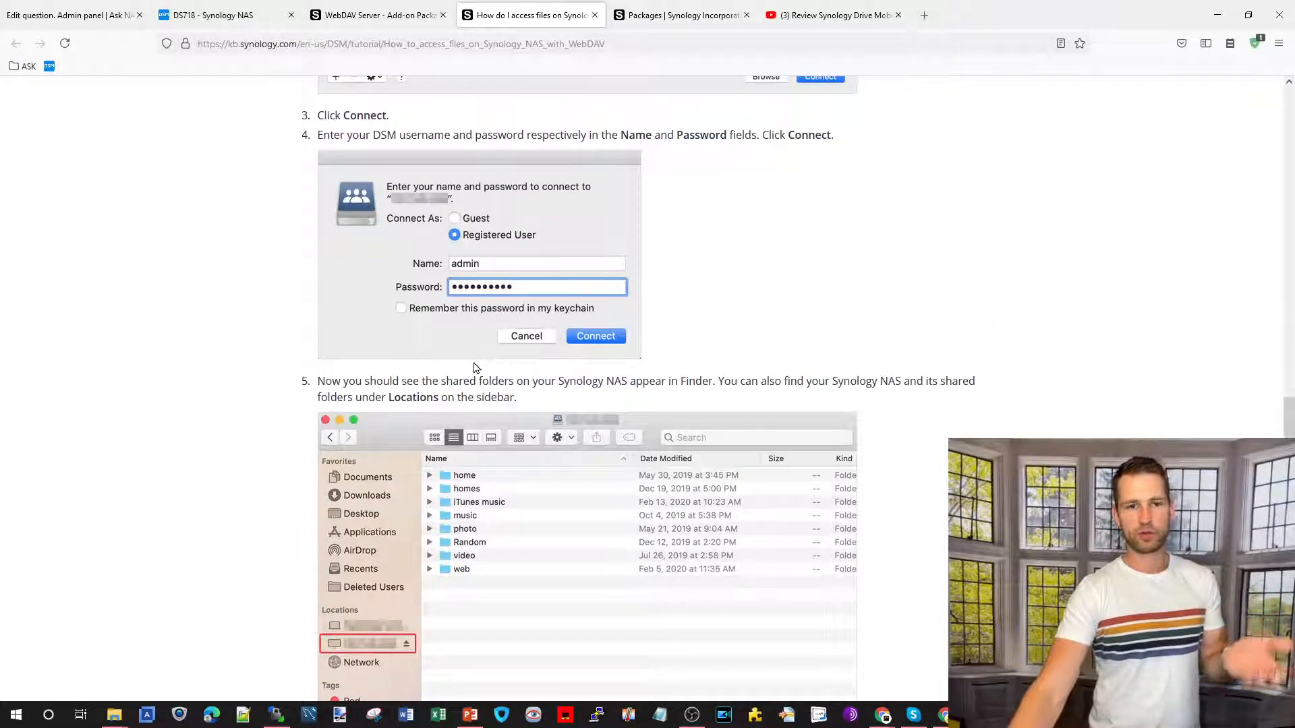
scroll("down", 3)
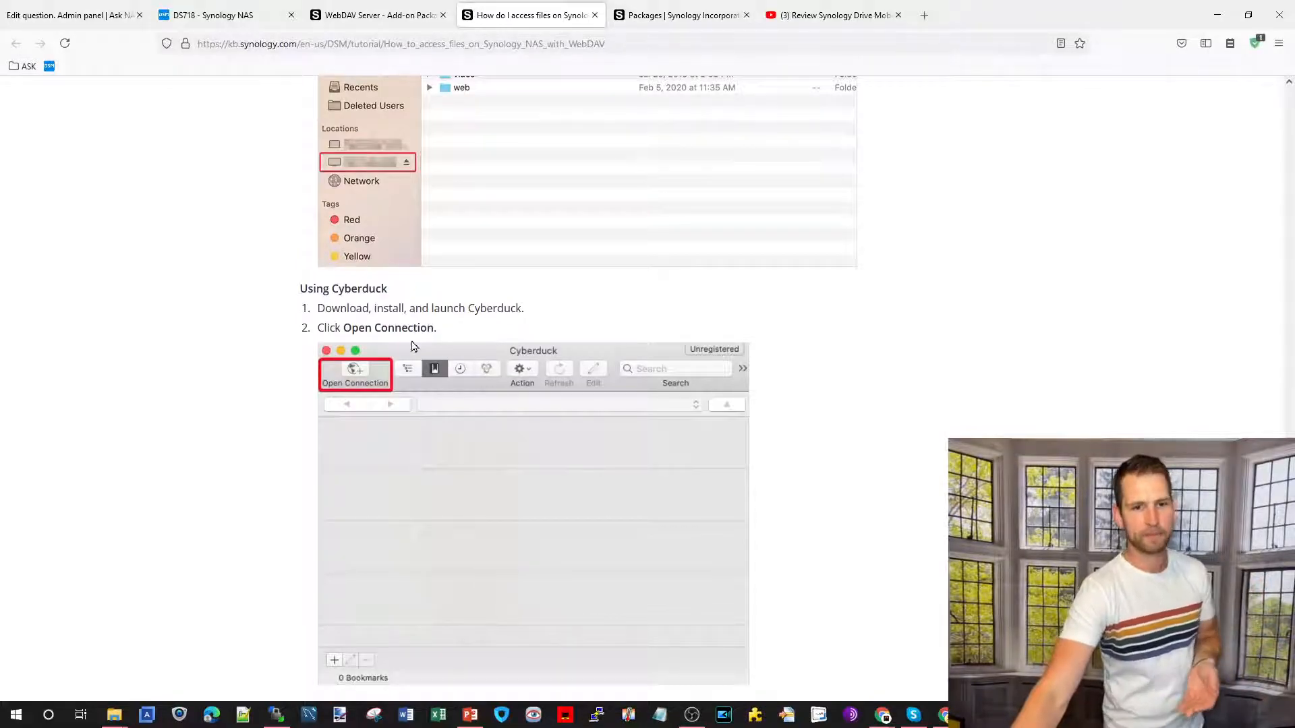
scroll("down", 3)
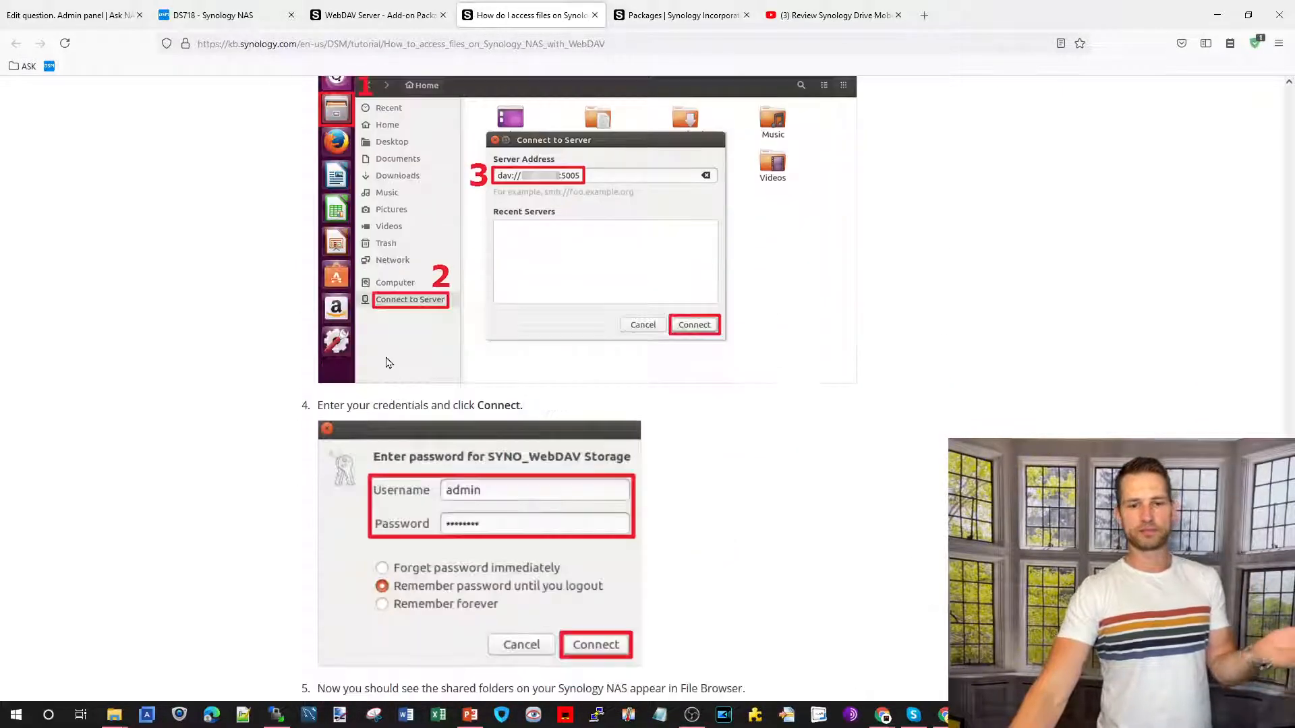
scroll("down", 3)
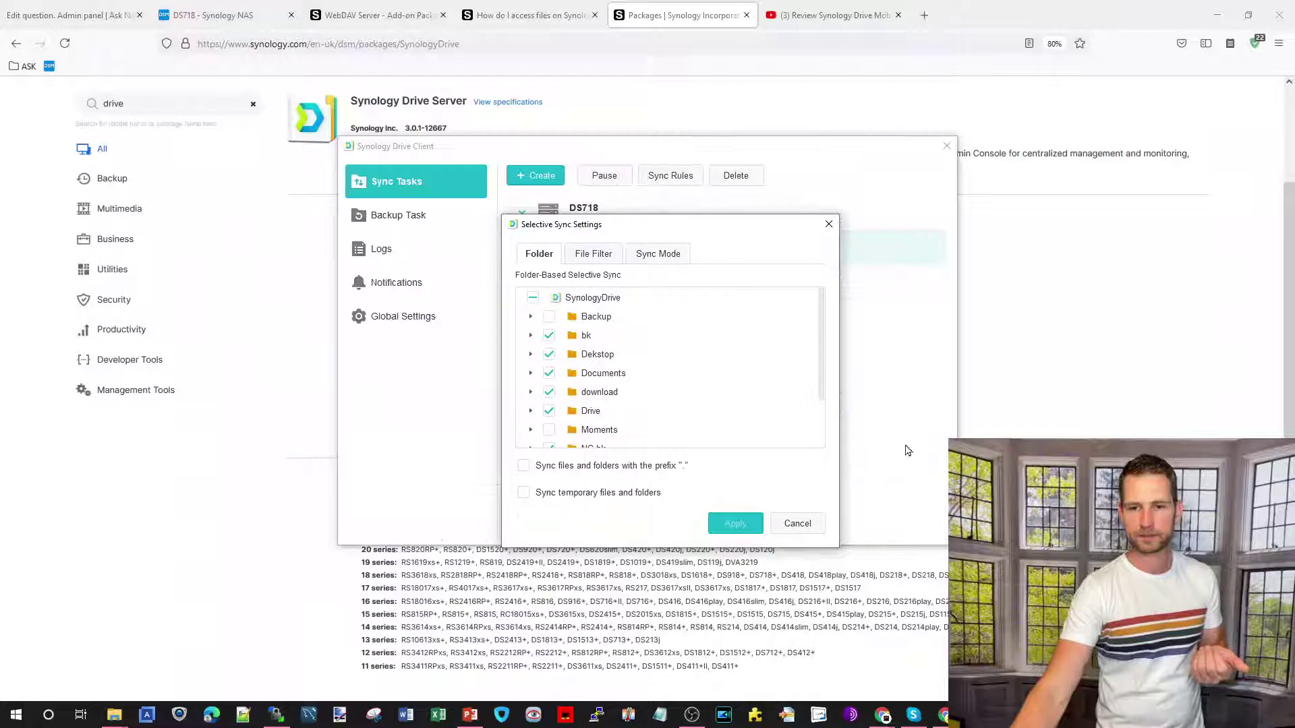
mouse_move(450, 202)
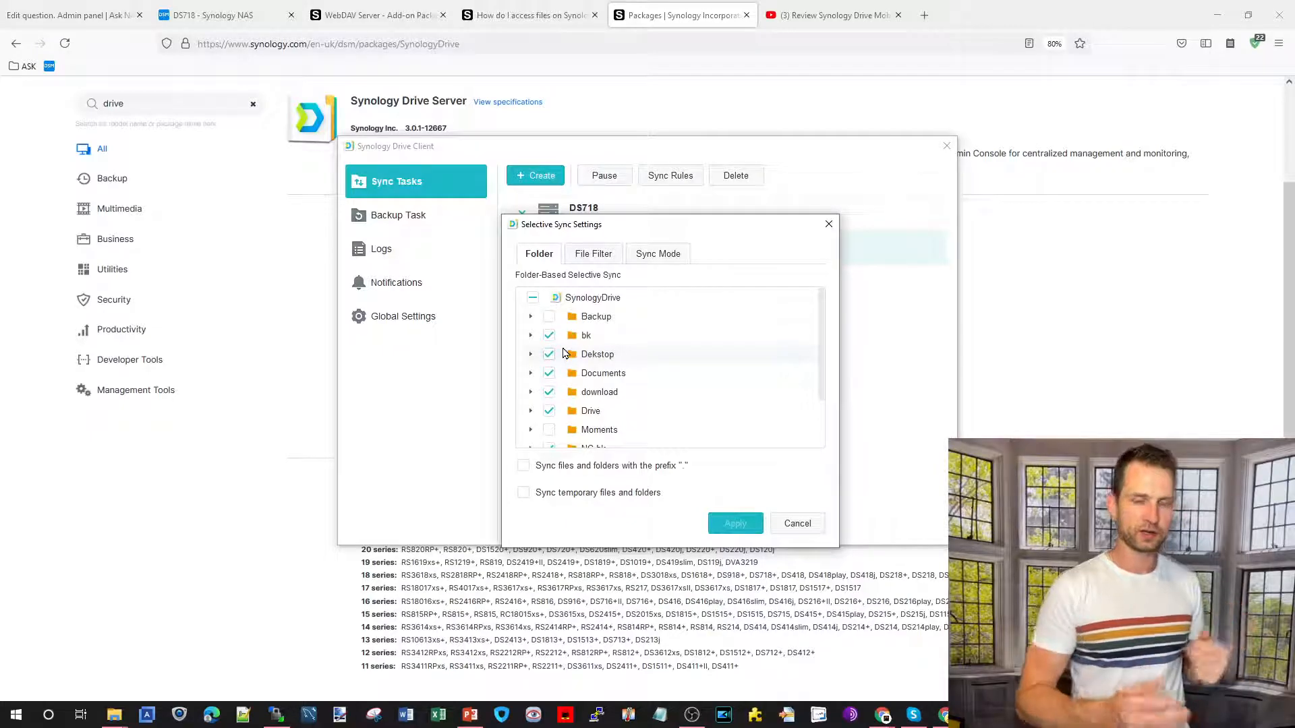
Review the sync task's folder list, file filter exclusions and two-way sync mode with On-demand Sync.
scroll("down", 3)
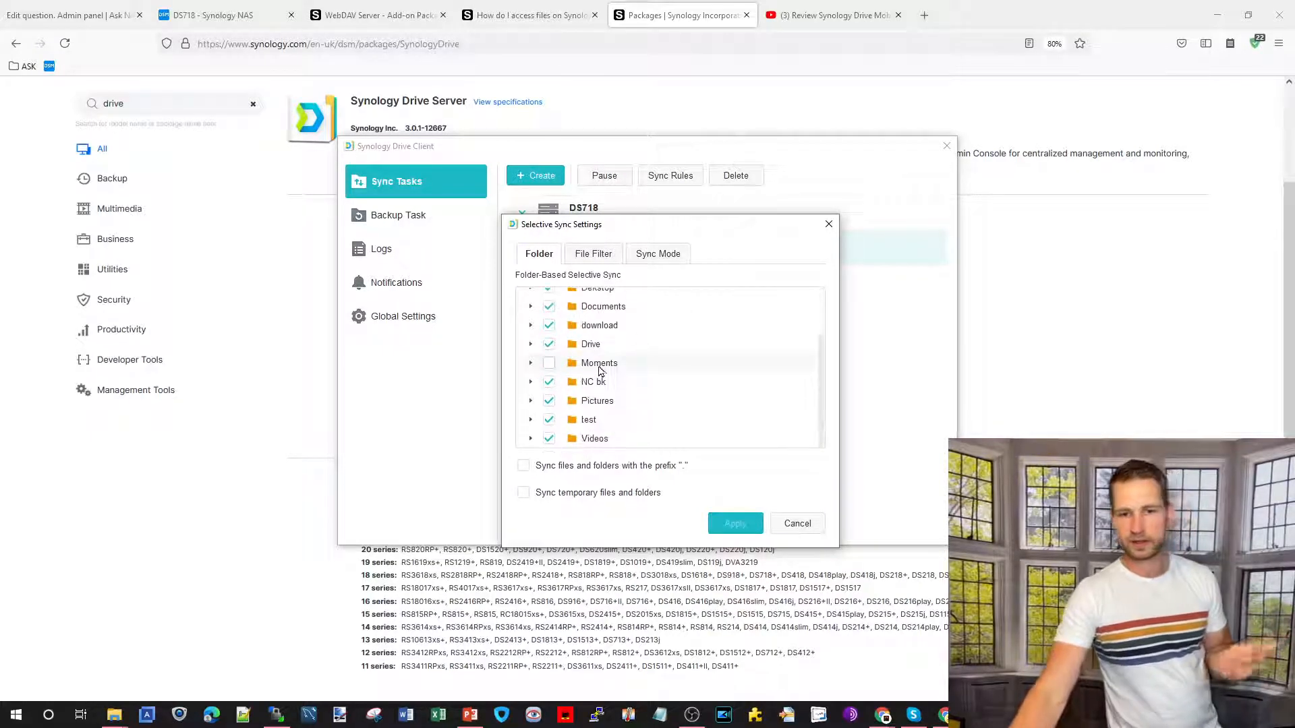
left_click(593, 254)
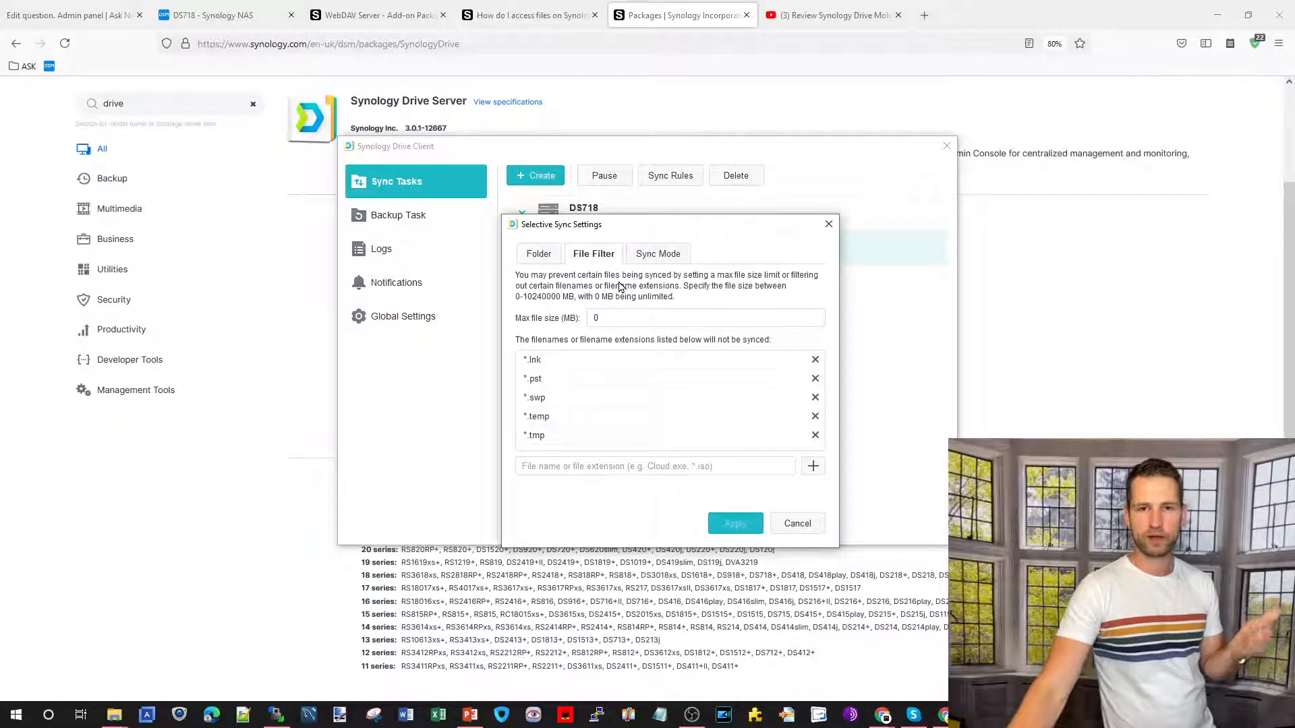
left_click(659, 254)
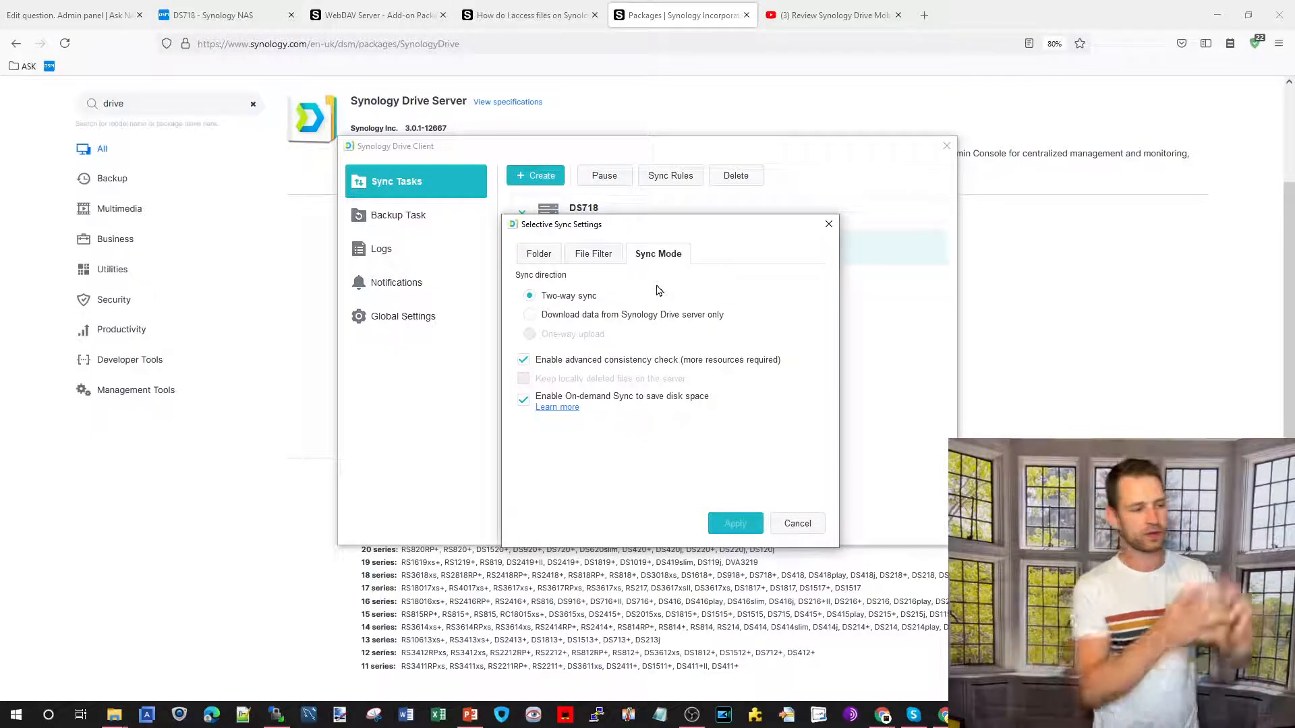
mouse_move(414, 381)
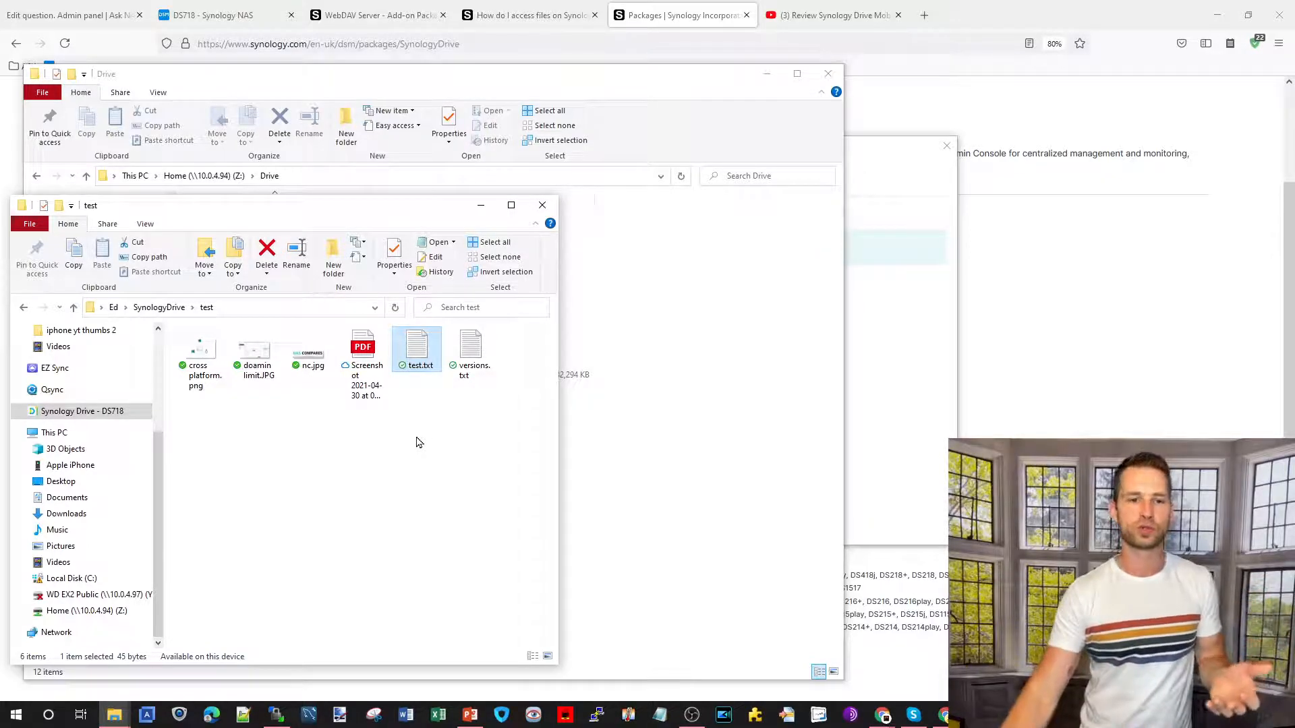
left_click(362, 350)
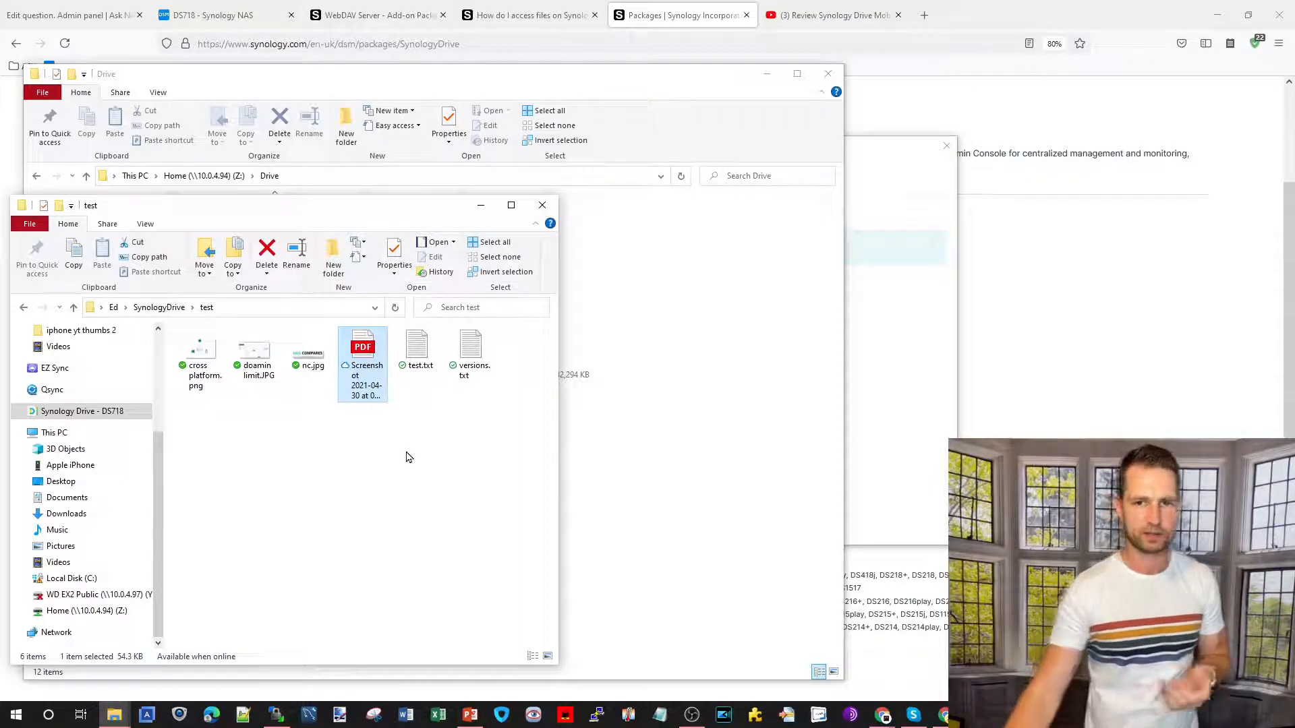
mouse_move(651, 519)
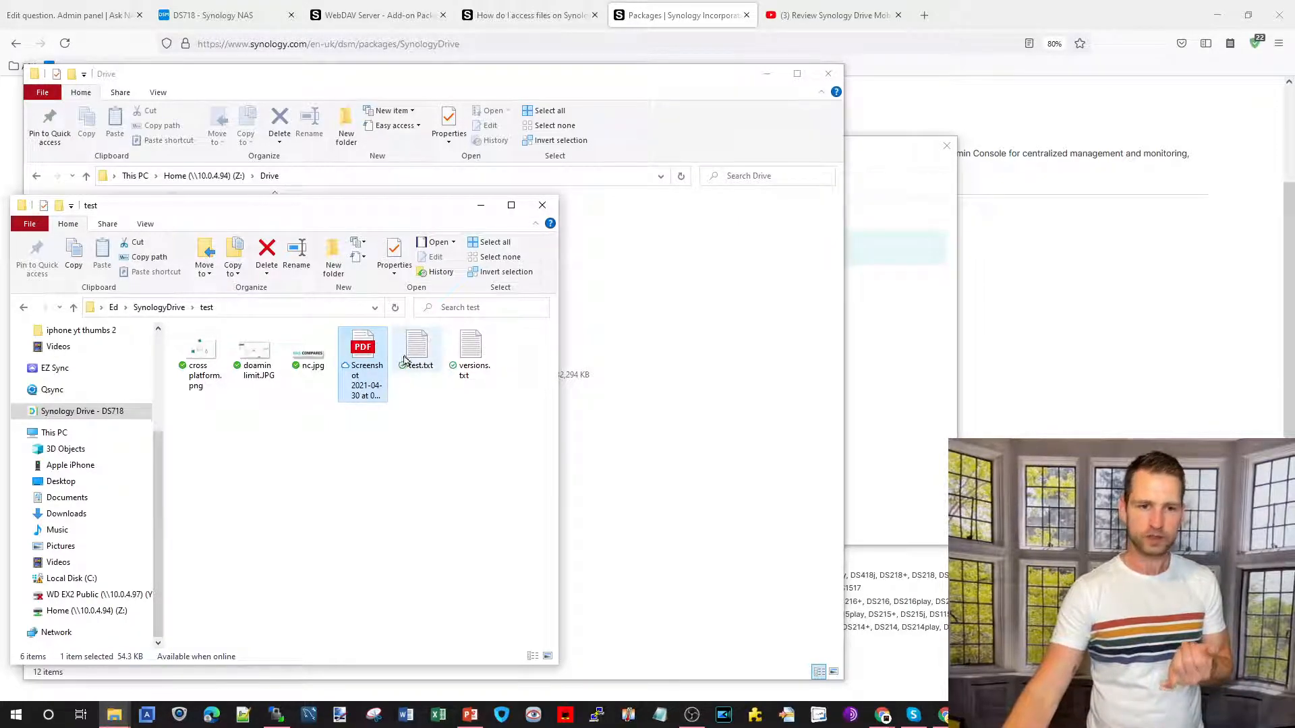
right_click(417, 350)
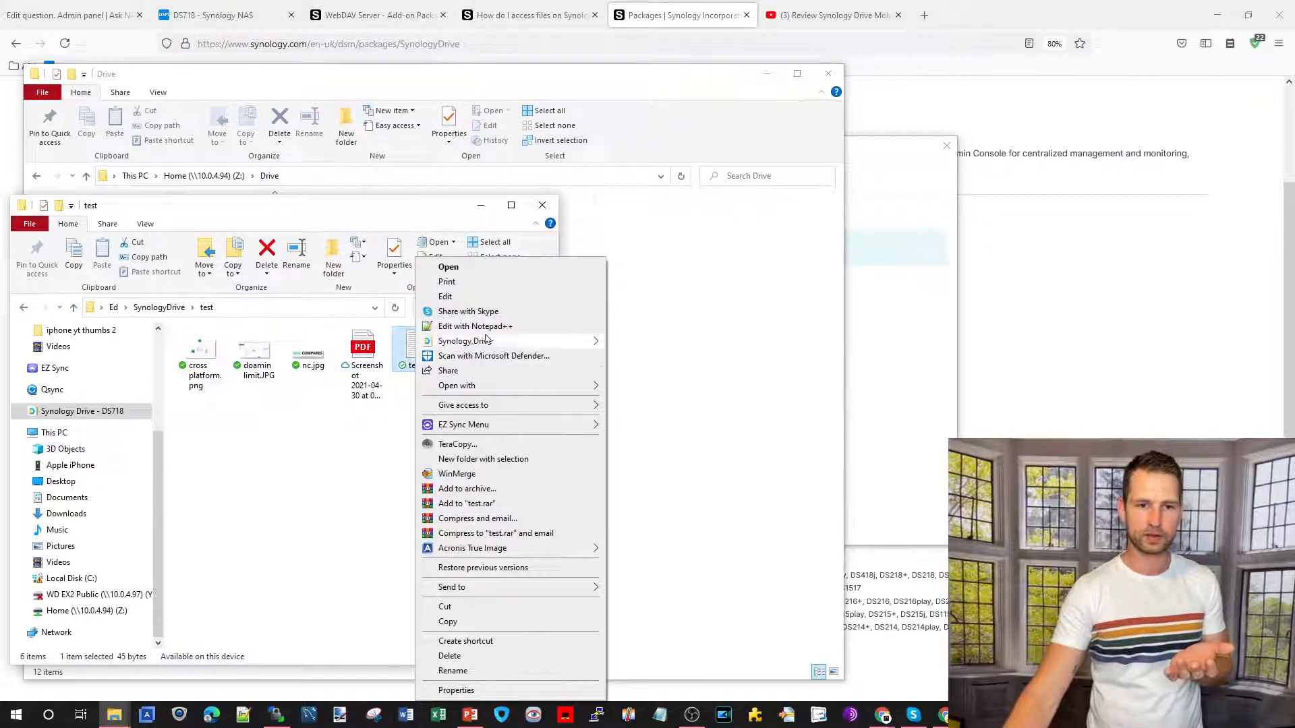
mouse_move(465, 341)
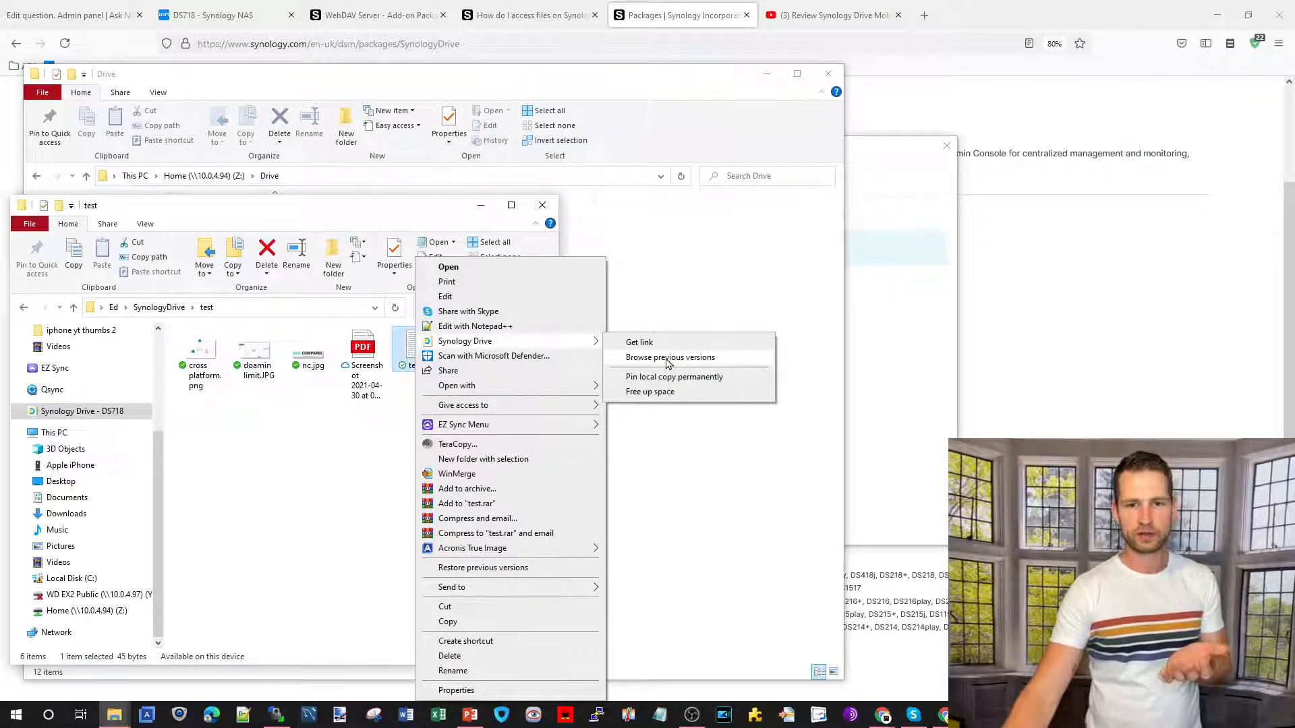
left_click(670, 357)
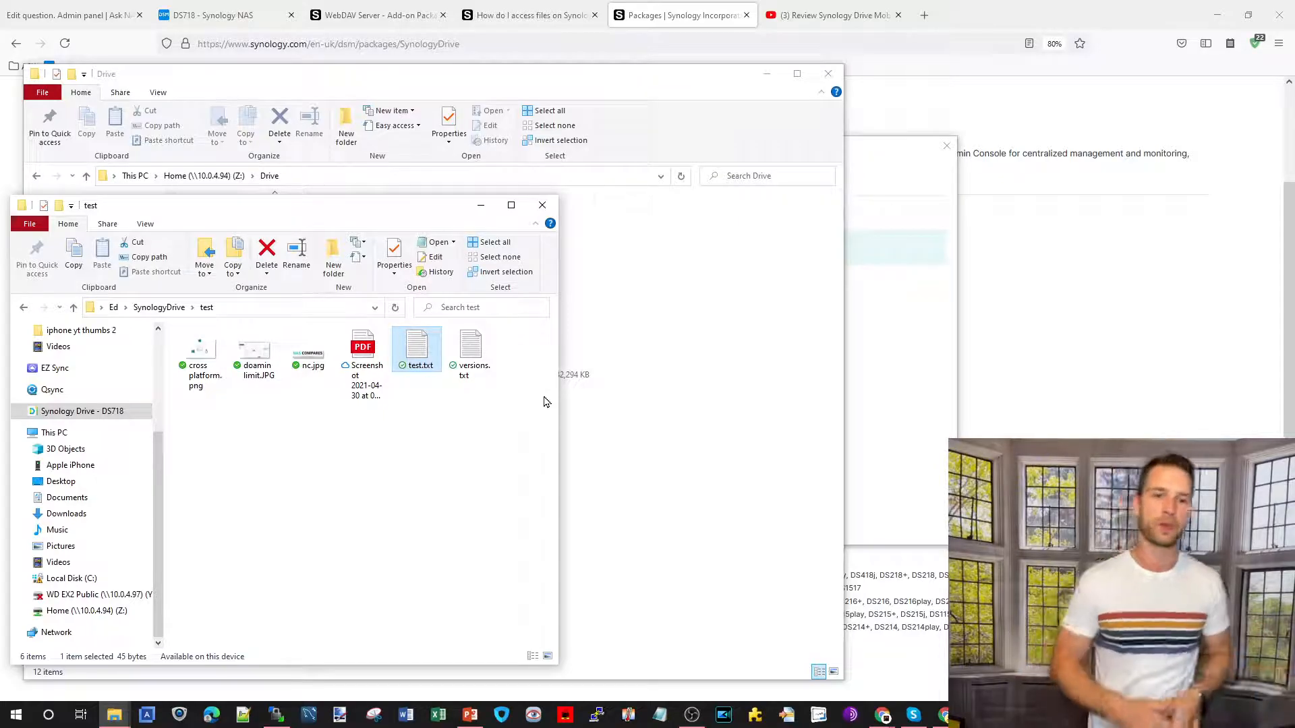
left_click(828, 15)
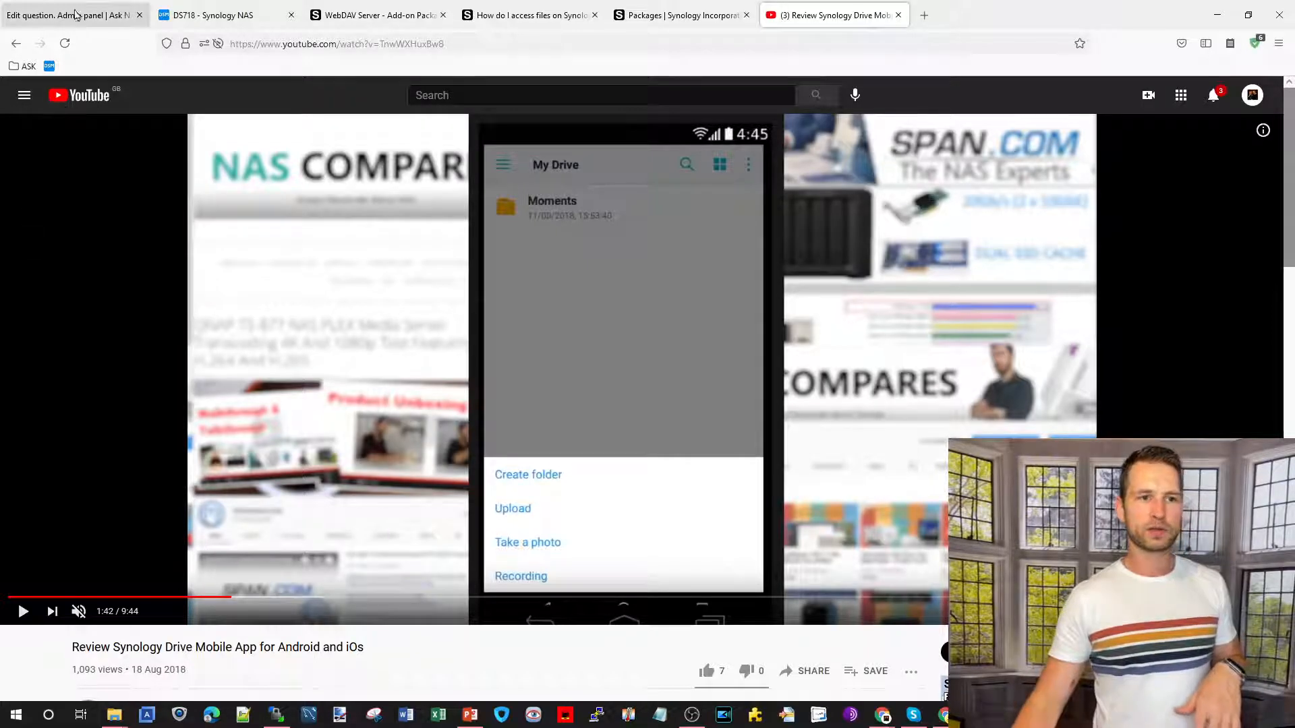
Switch back to the Ask NAS Compares edit page for the Synology 720+ question.
left_click(74, 14)
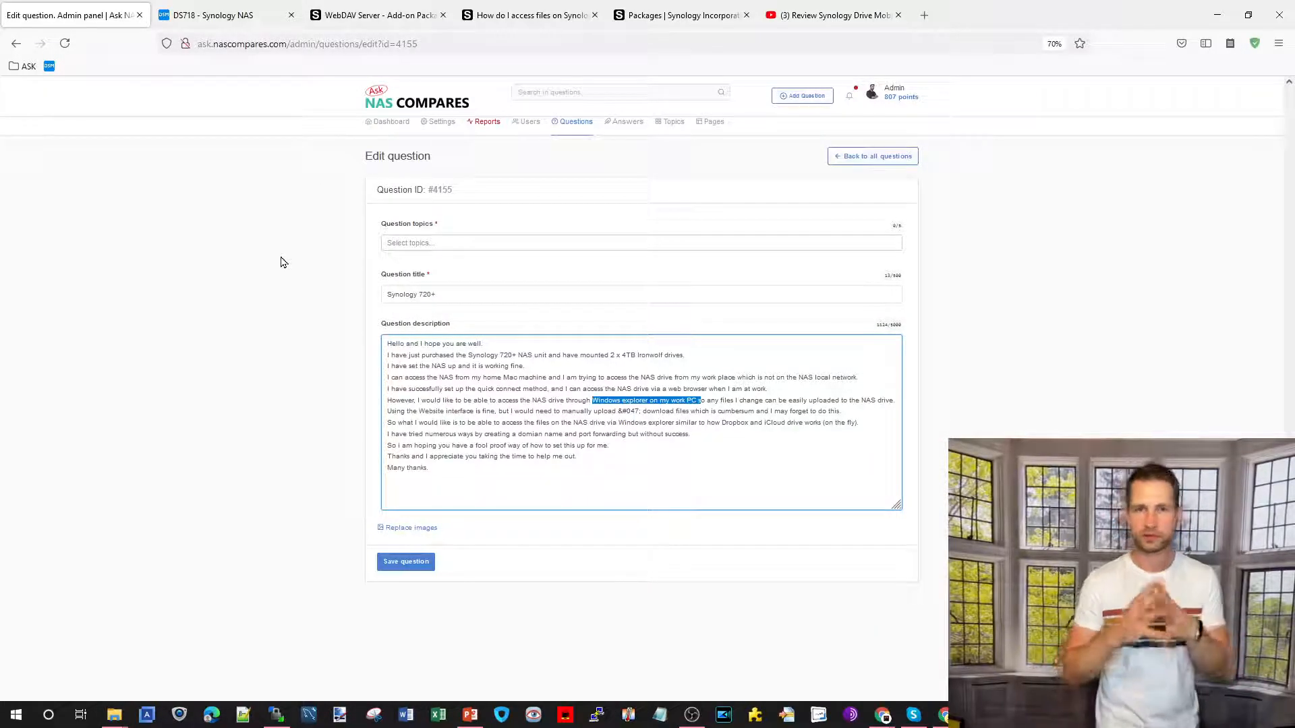